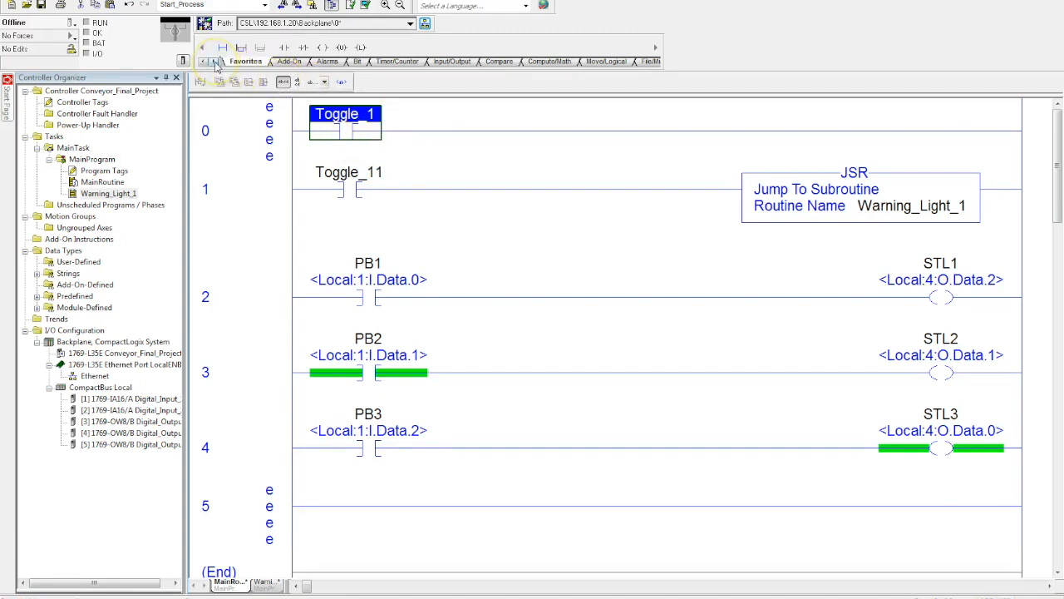
Place an MCR output from the Program Control instructions on the rung after the Toggle_1 contact.
click(214, 61)
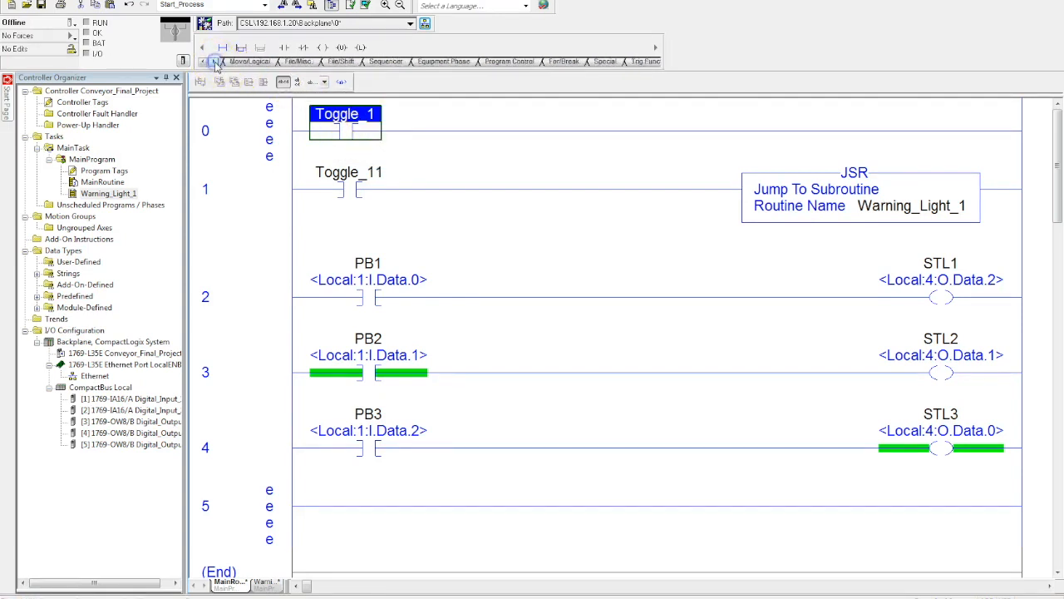
mouse_move(509, 62)
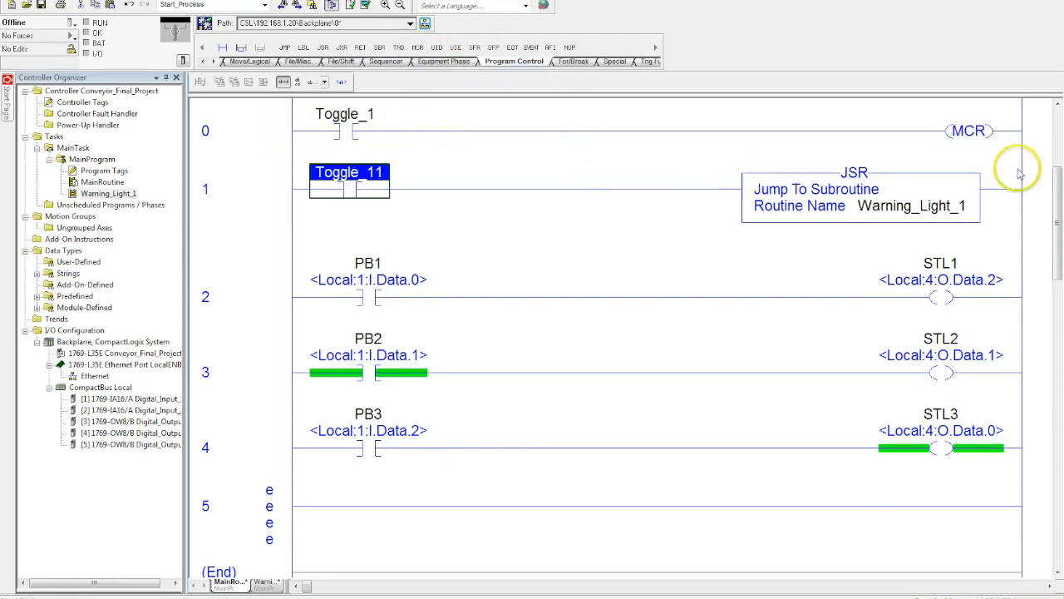
click(970, 130)
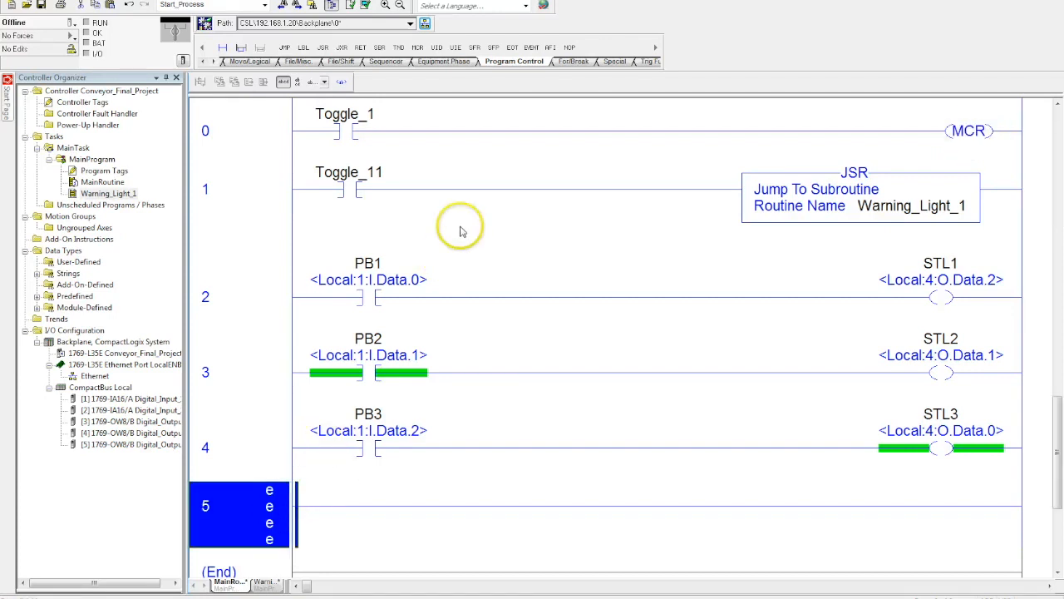
mouse_move(464, 143)
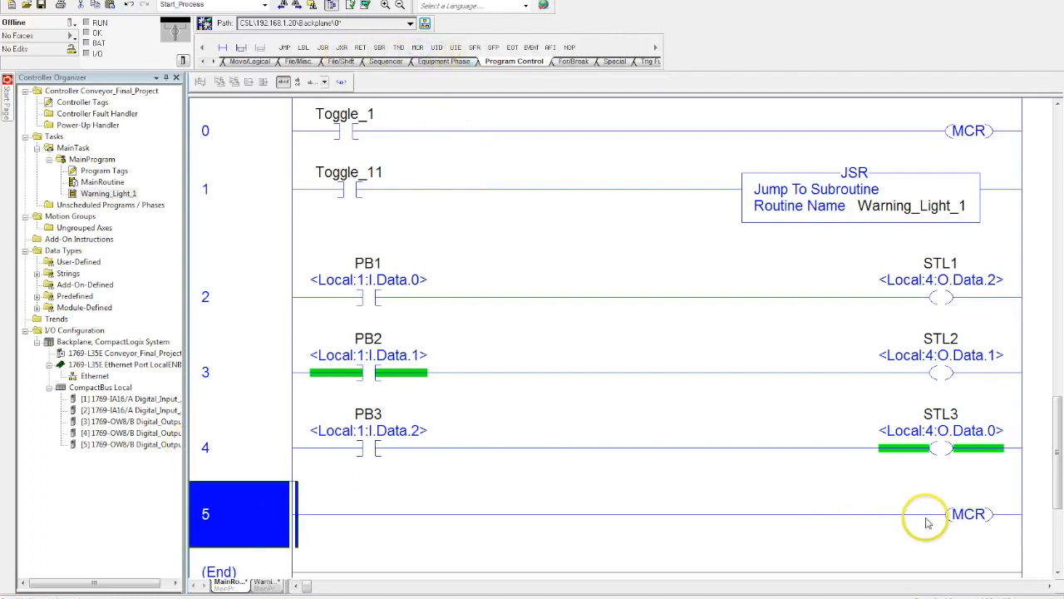
mouse_move(941, 186)
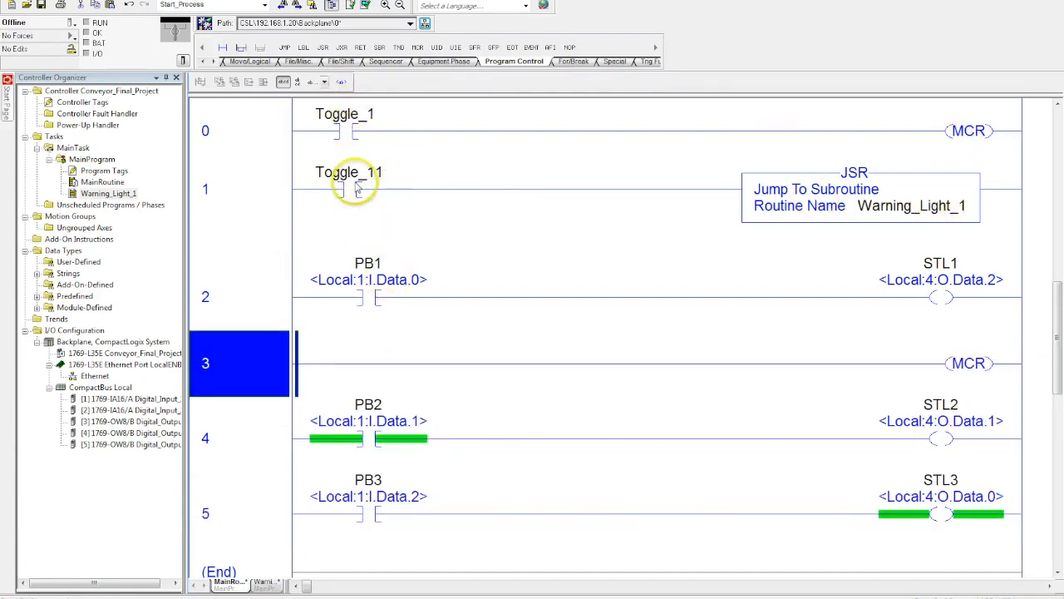
mouse_move(396, 541)
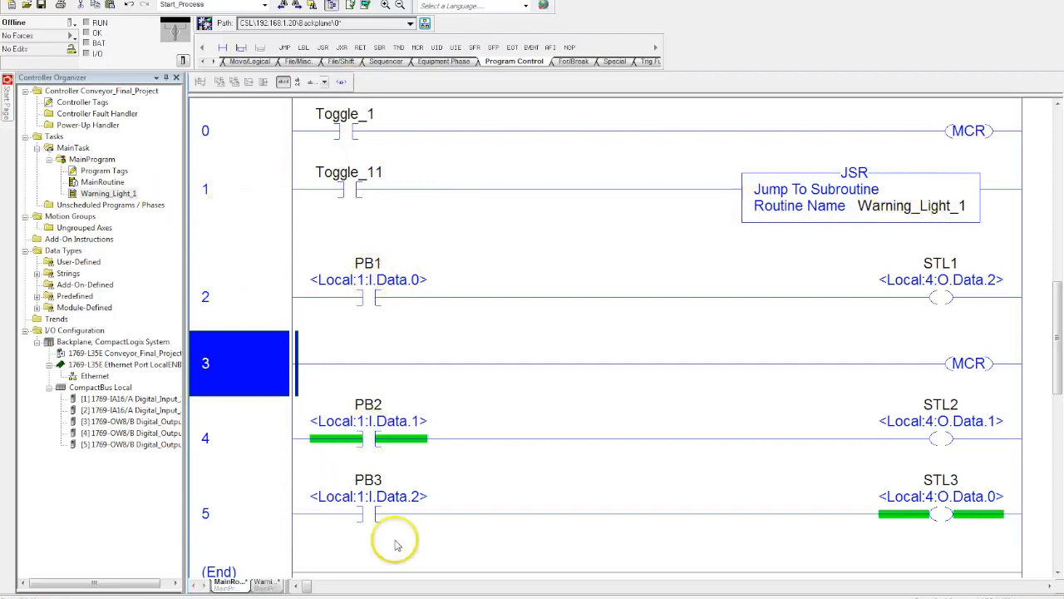
mouse_move(352, 508)
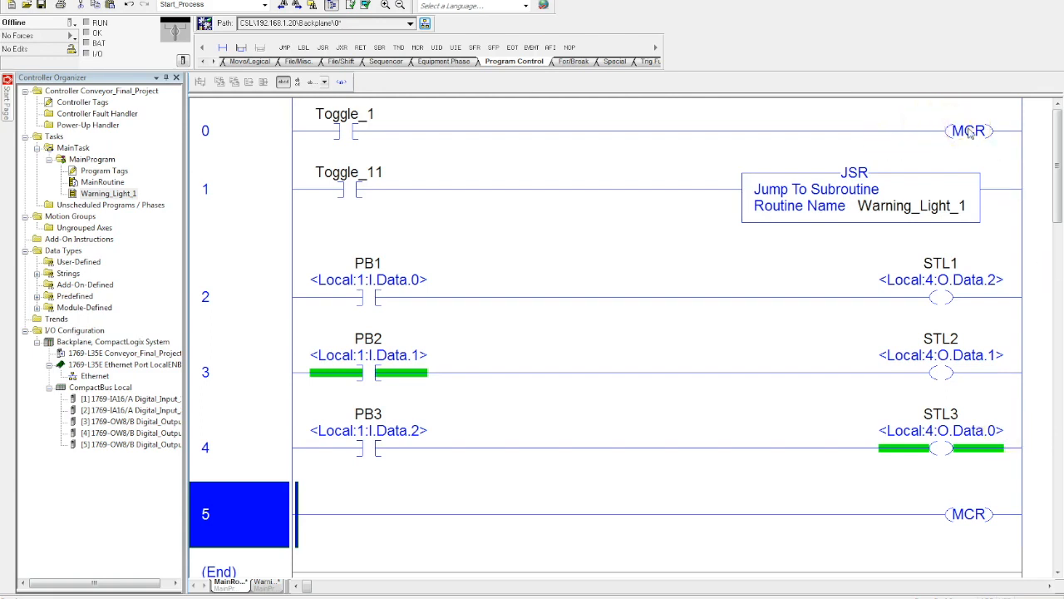
click(968, 130)
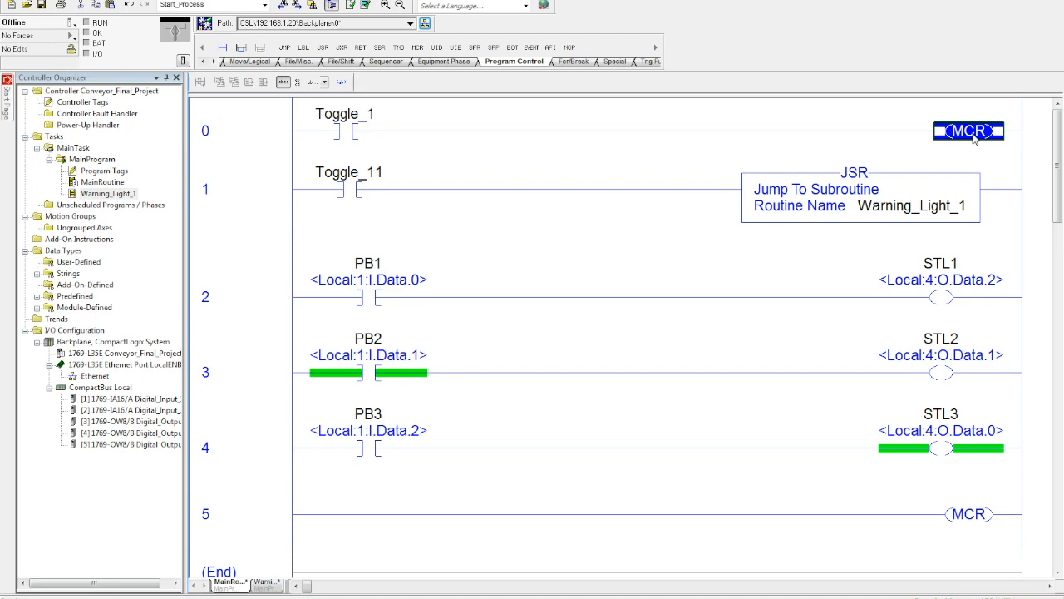
click(243, 47)
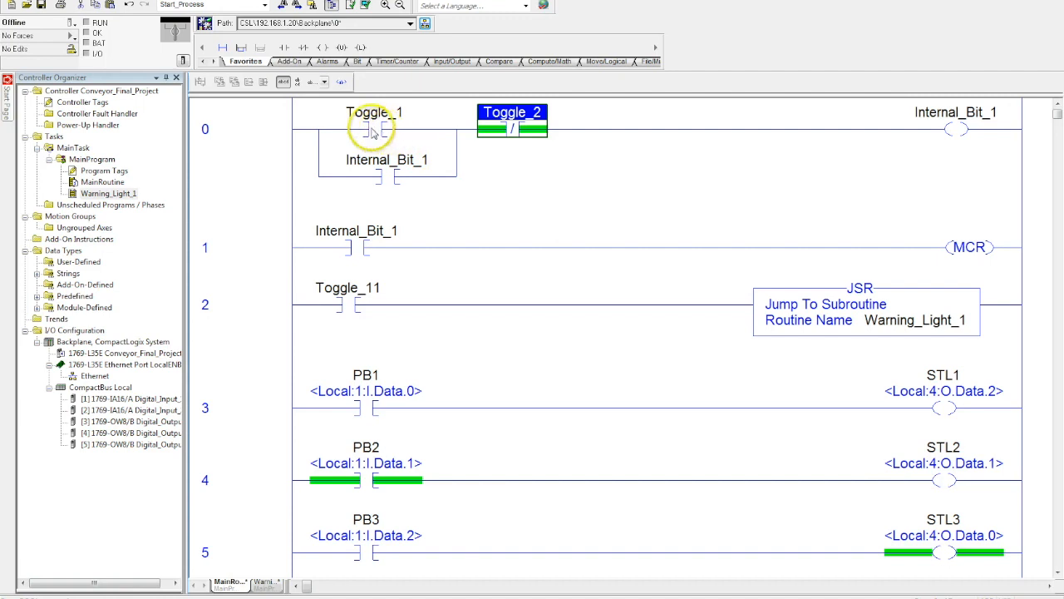
mouse_move(963, 262)
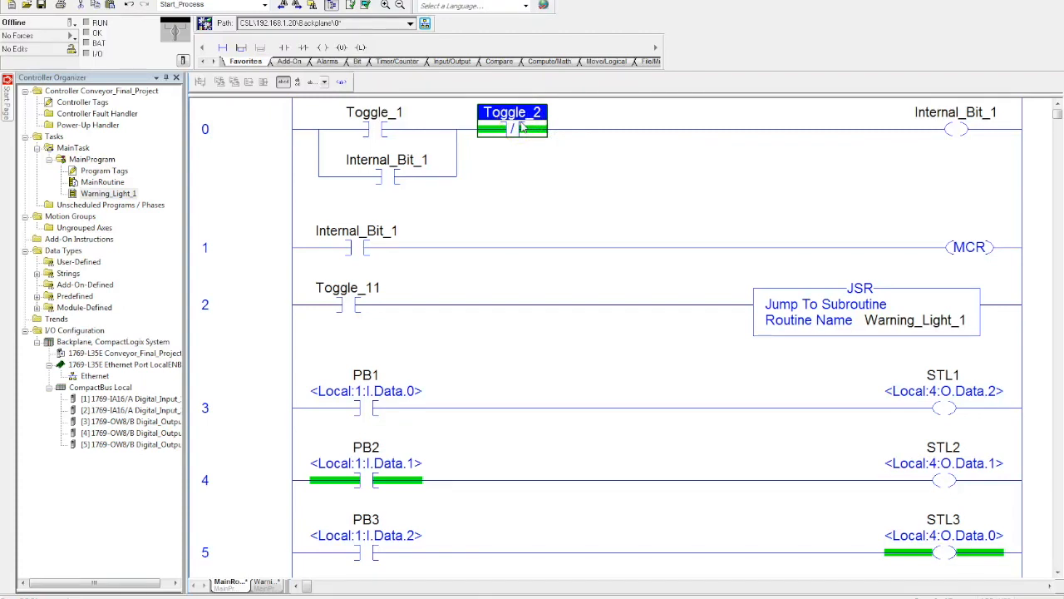
scroll(down, 3)
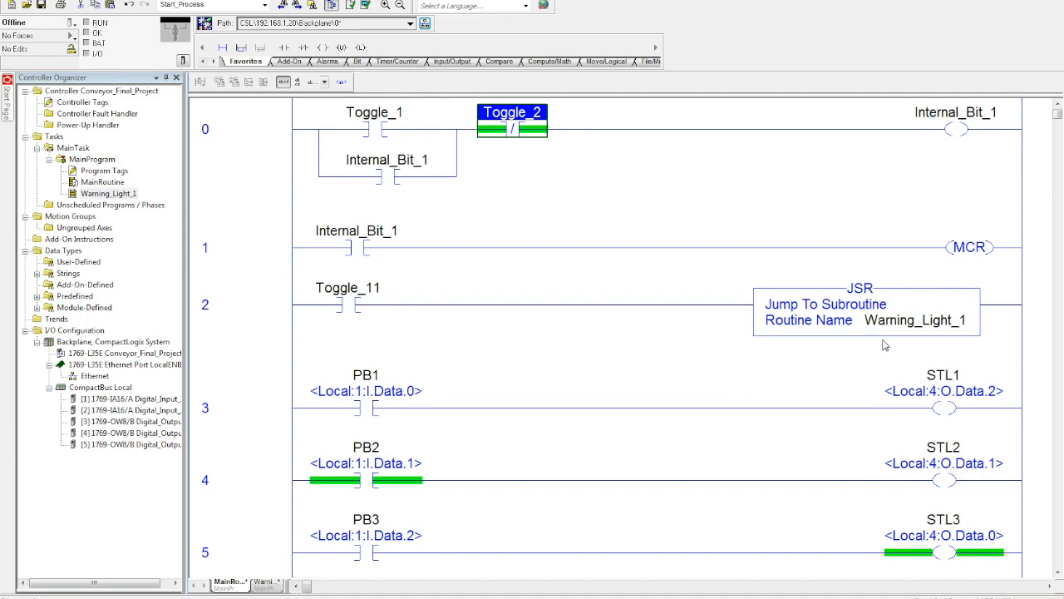
scroll(down, 3)
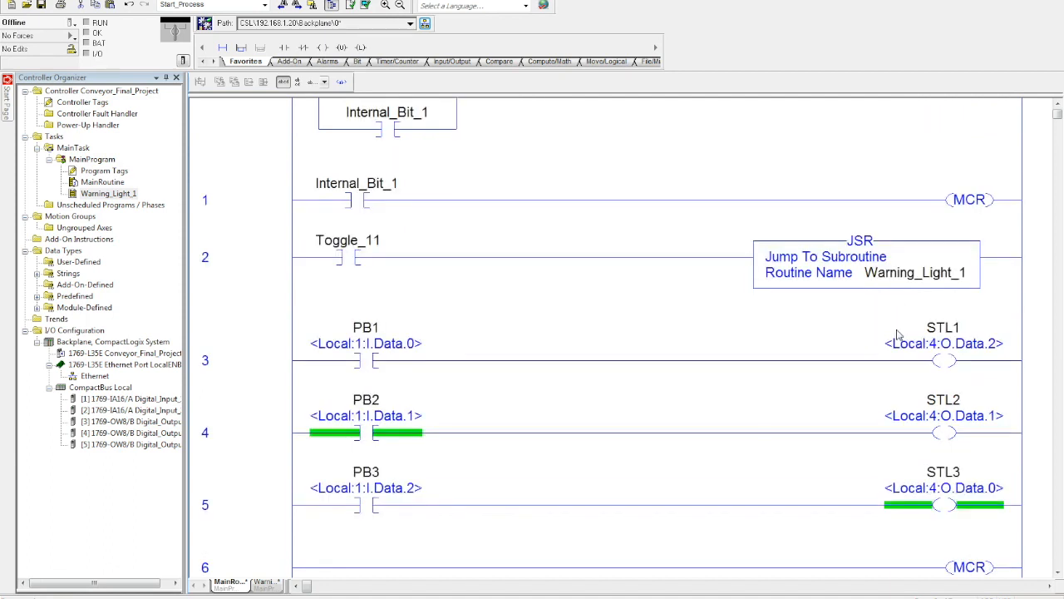